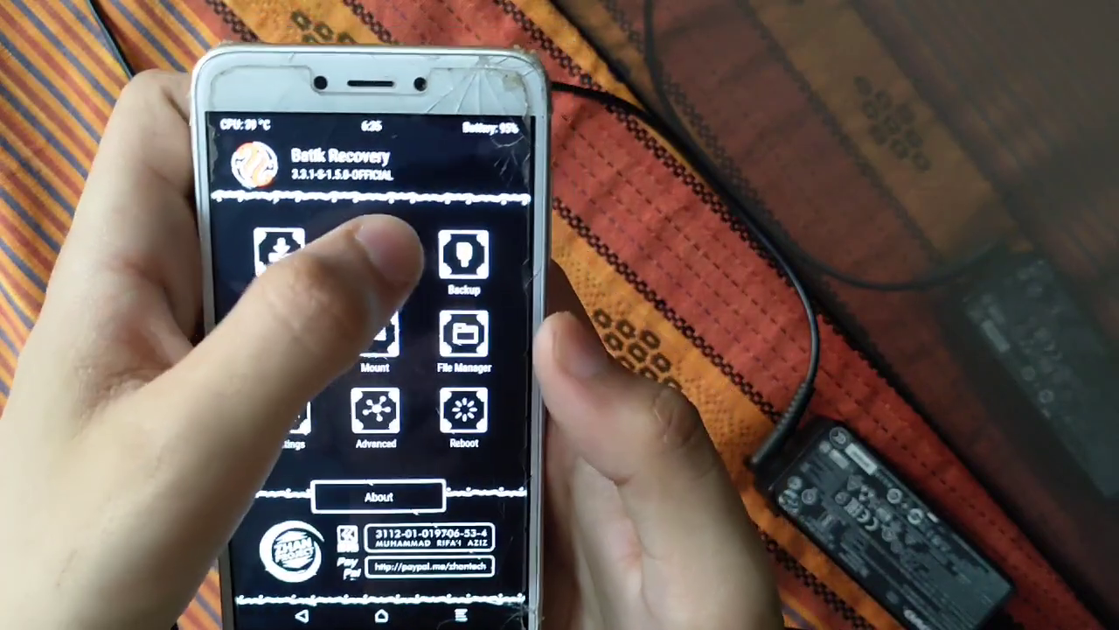
Step: Set up the backup with internal storage as its destination
{"action": "left_click", "coordinate": [463, 258]}
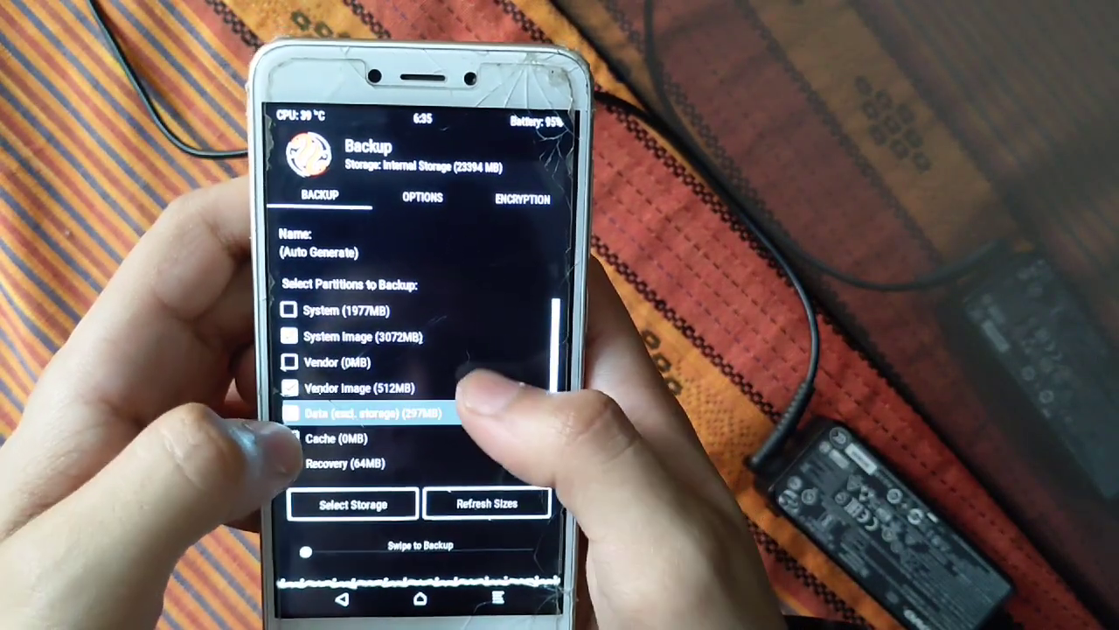
{"action": "scroll", "scroll_direction": "down", "scroll_amount": 3}
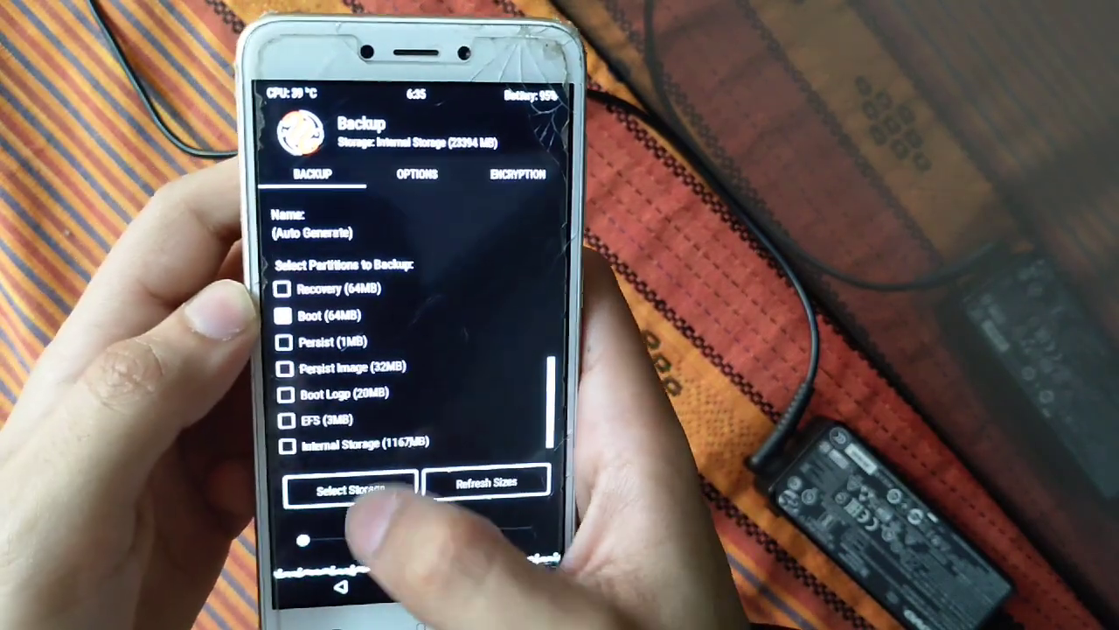
{"action": "left_click", "coordinate": [350, 485]}
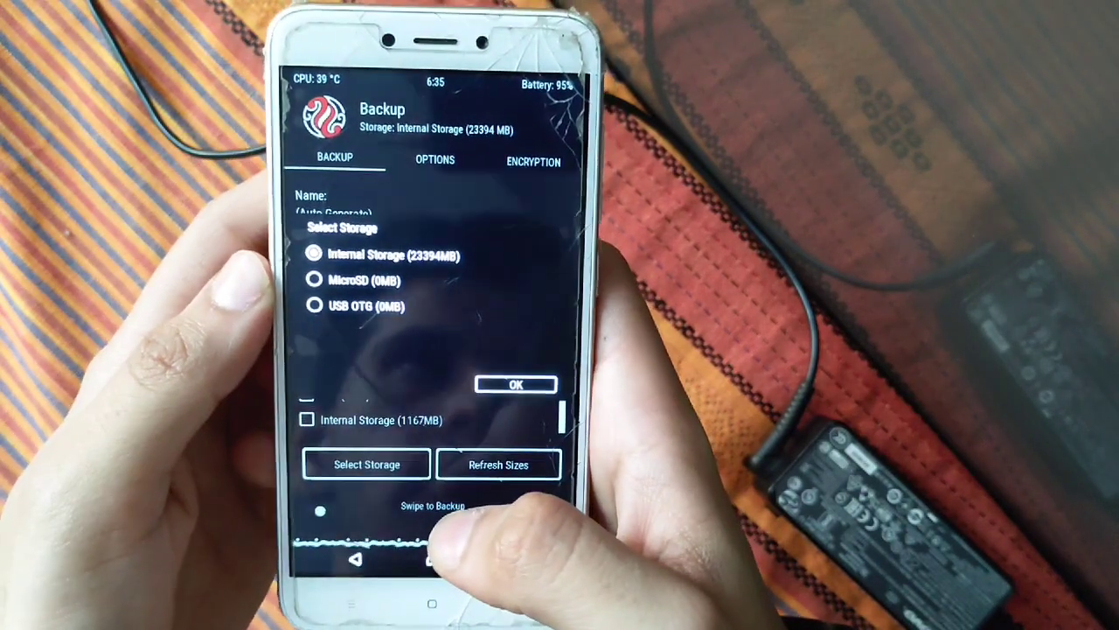
{"action": "left_click", "coordinate": [515, 383]}
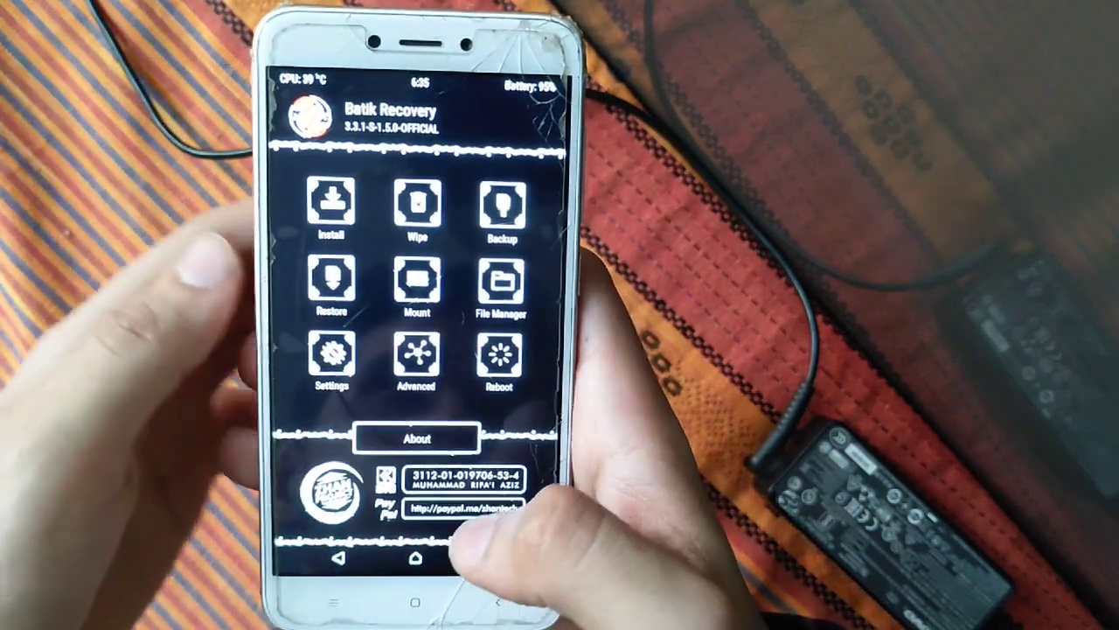
Step: Advanced-wipe the Dalvik/ART Cache, System, Vendor and data partitions
{"action": "left_click", "coordinate": [417, 206]}
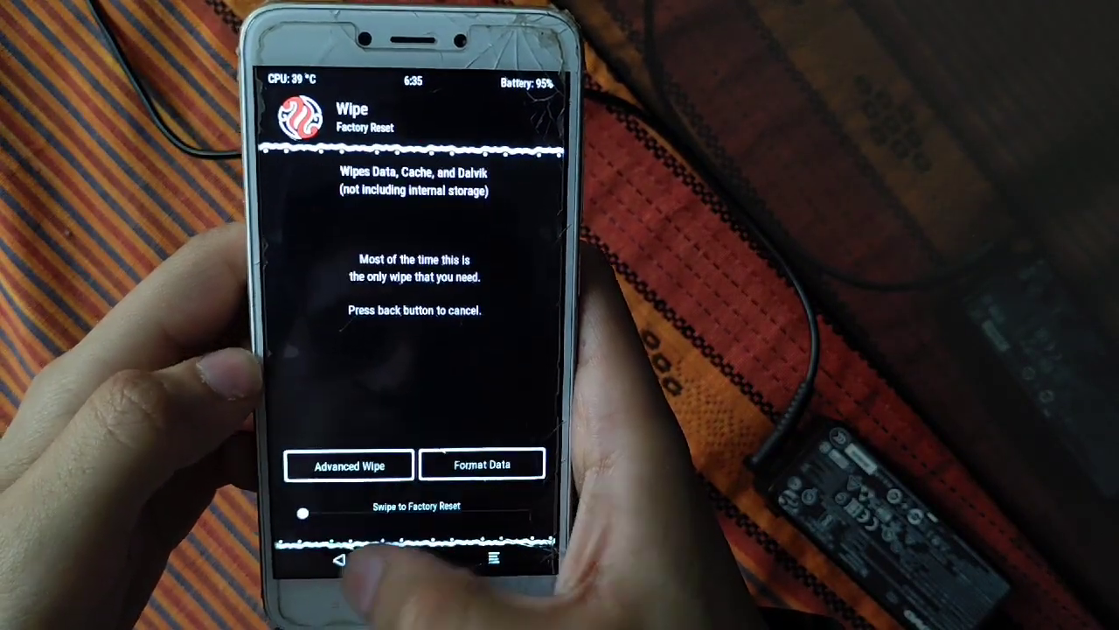
{"action": "left_click", "coordinate": [348, 465]}
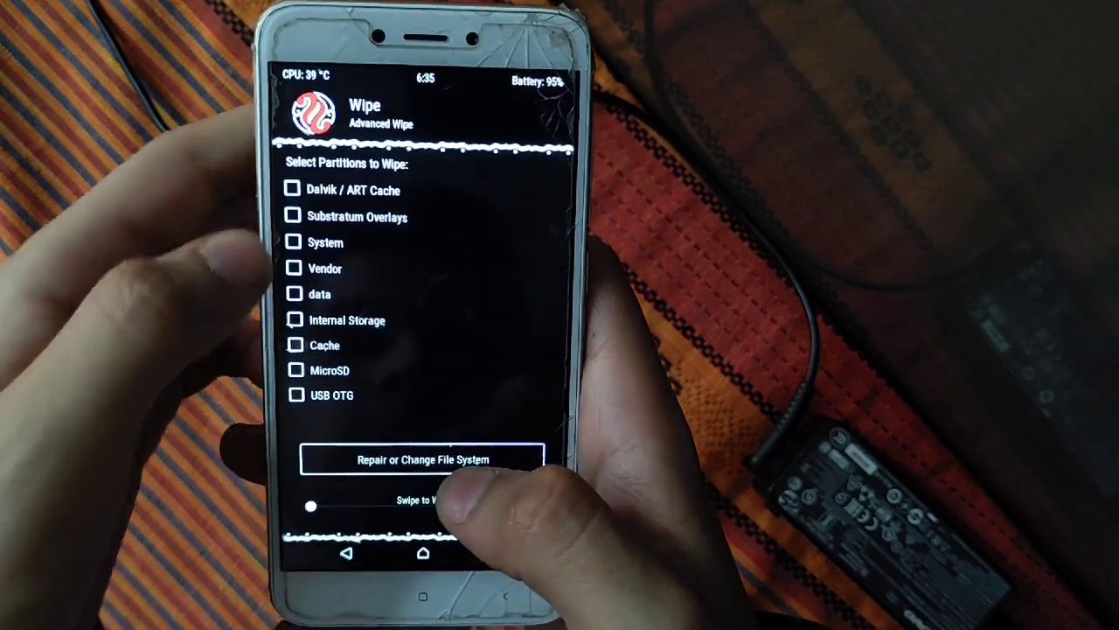
{"action": "left_click", "coordinate": [293, 190]}
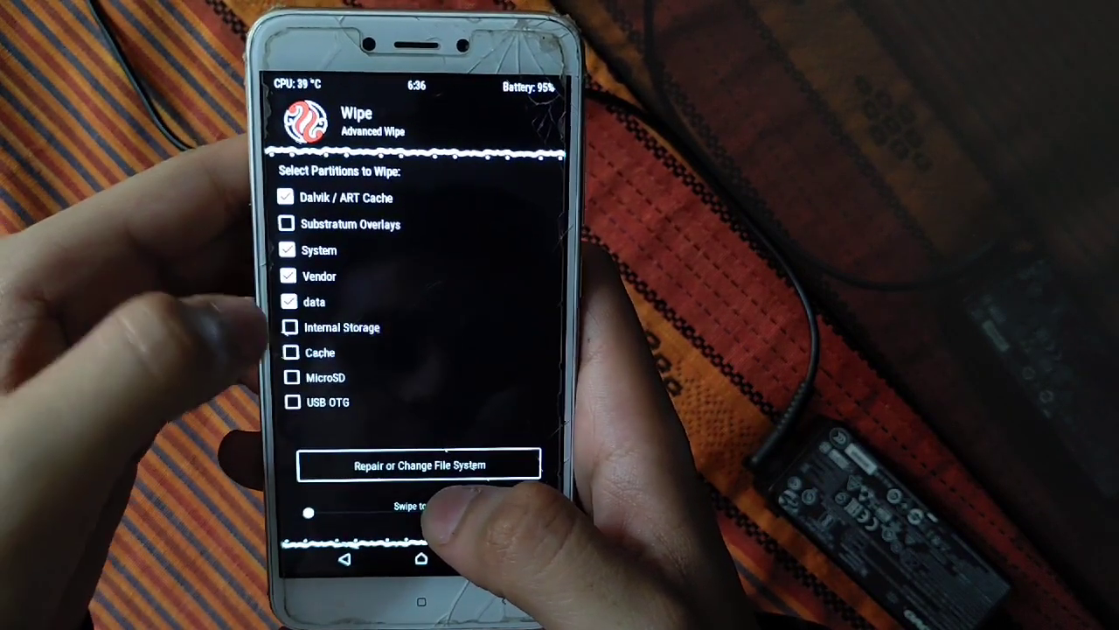
{"action": "left_click", "coordinate": [292, 353]}
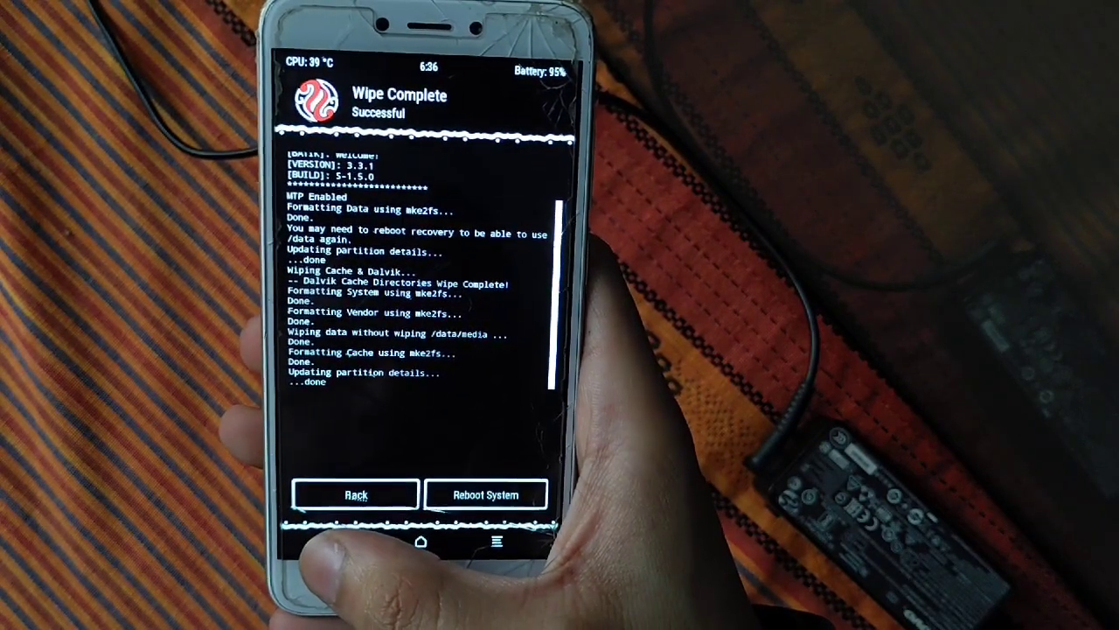
{"action": "left_click", "coordinate": [355, 494]}
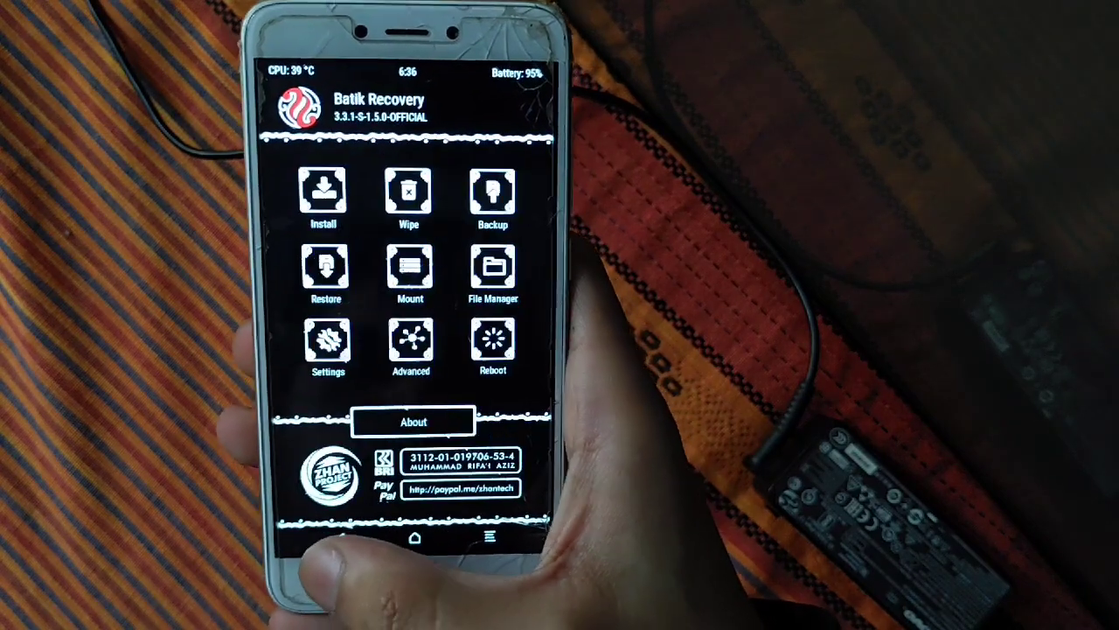
{"action": "left_click", "coordinate": [326, 191]}
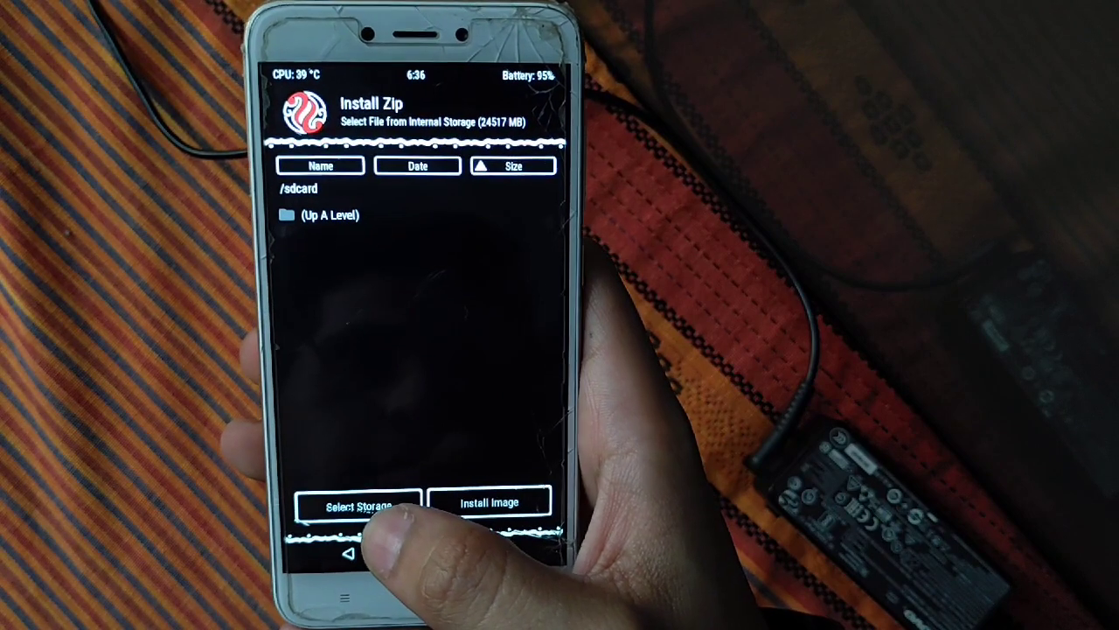
{"action": "left_click", "coordinate": [356, 506]}
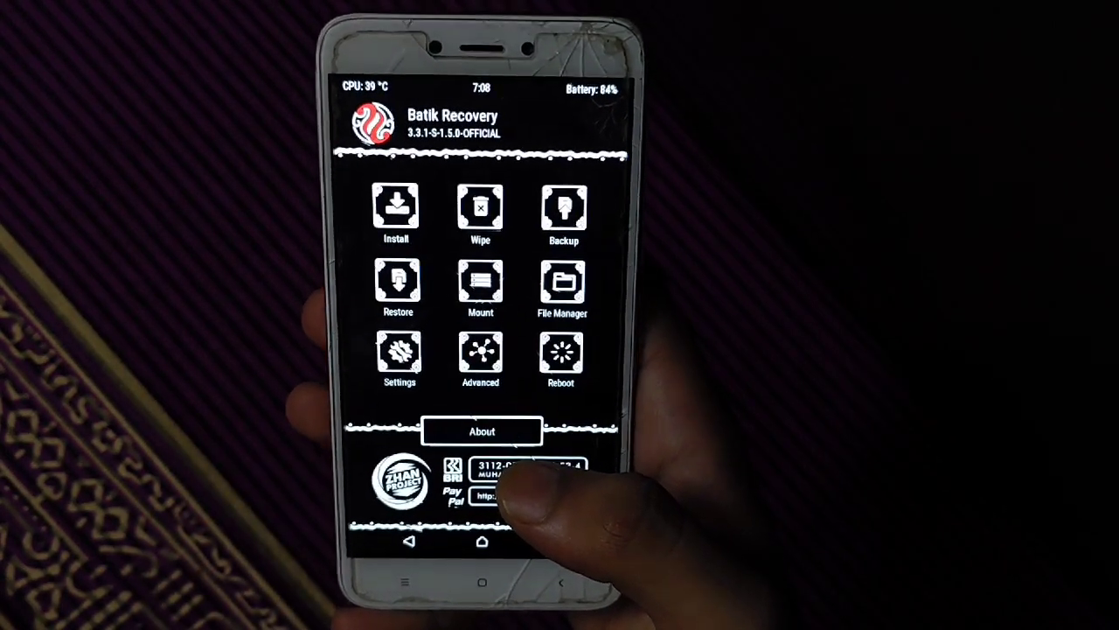
{"action": "left_click", "coordinate": [398, 284]}
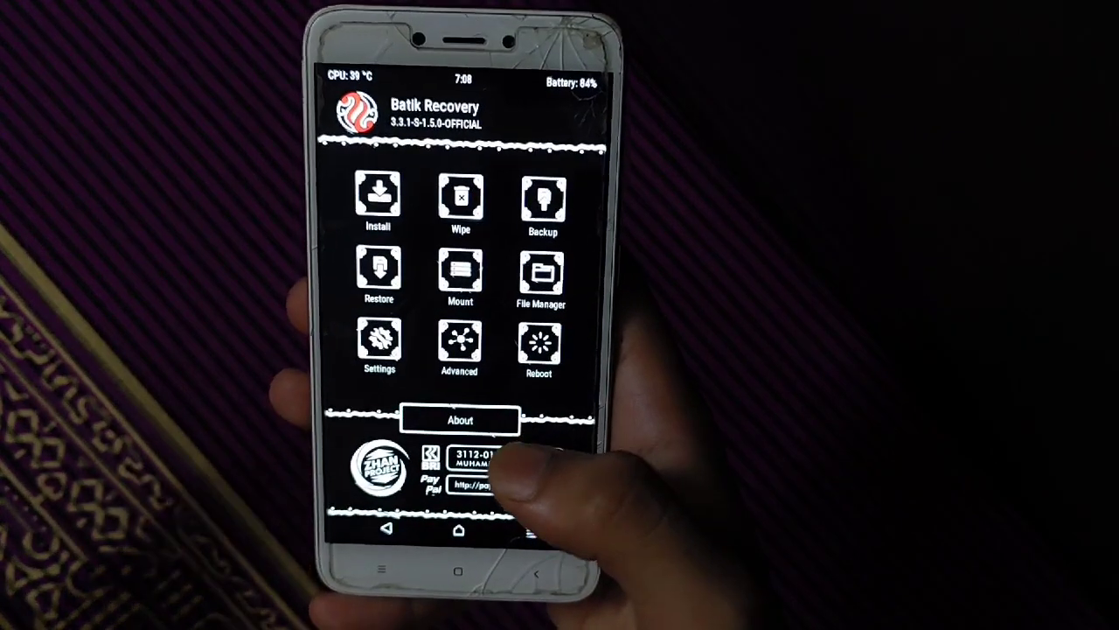
{"action": "left_click", "coordinate": [378, 197]}
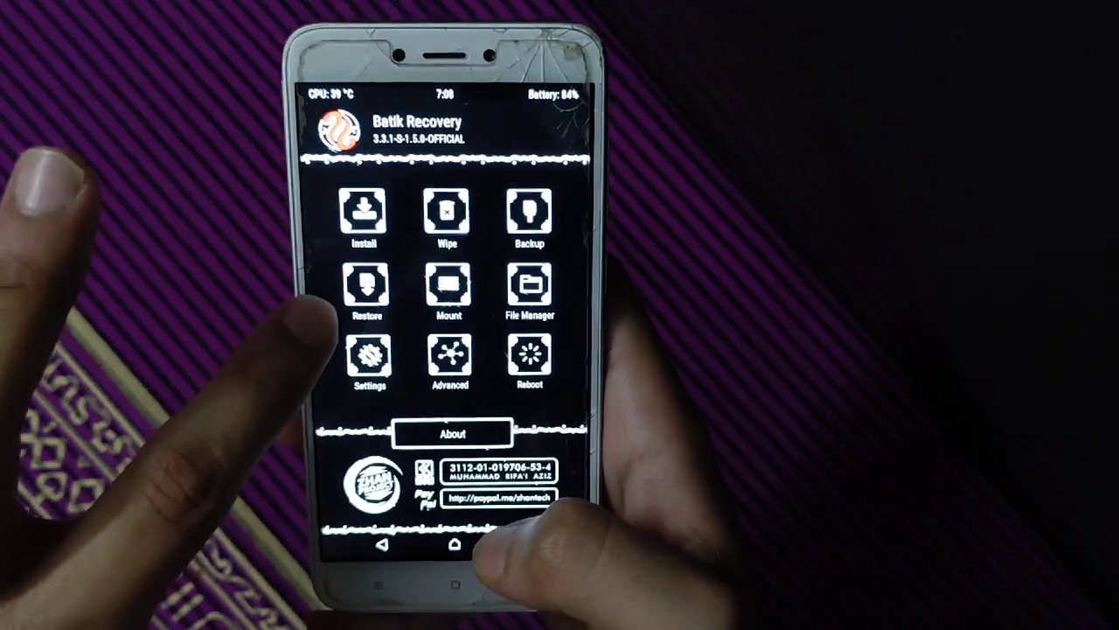
Step: Restore Boot, Vendor and System from the 2018-12-31 backup package
{"action": "left_click", "coordinate": [367, 284]}
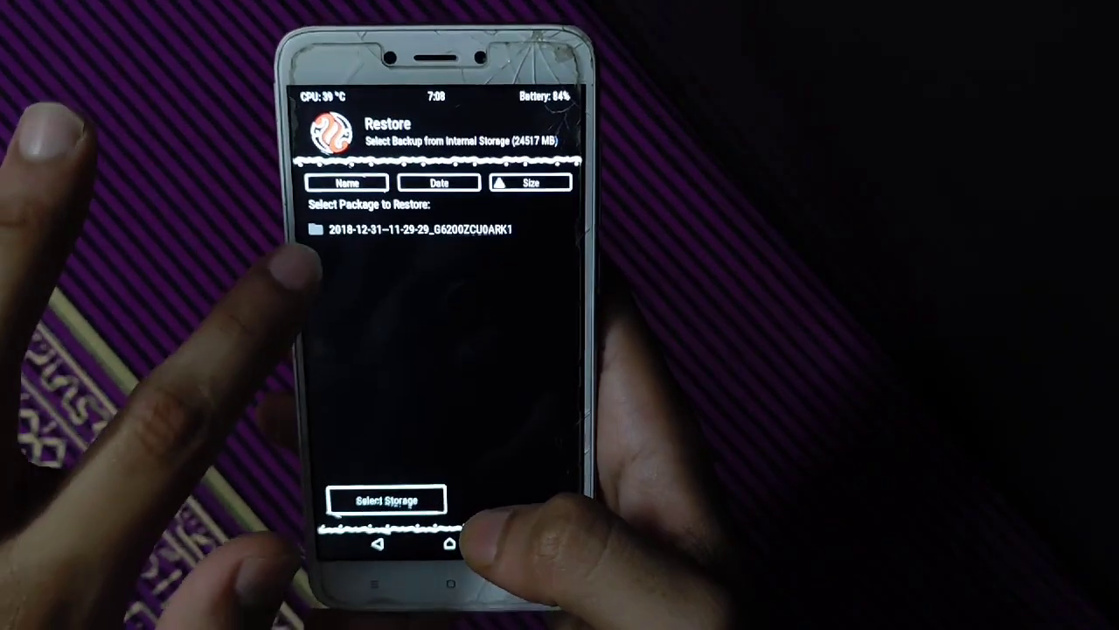
{"action": "left_click", "coordinate": [412, 229]}
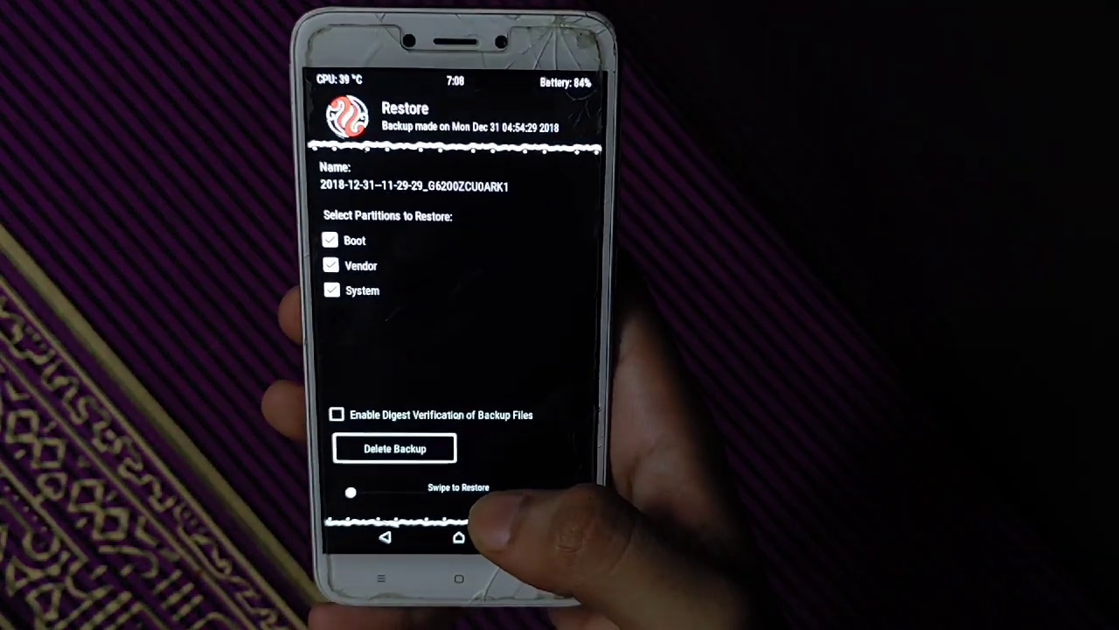
{"action": "left_click", "coordinate": [331, 265]}
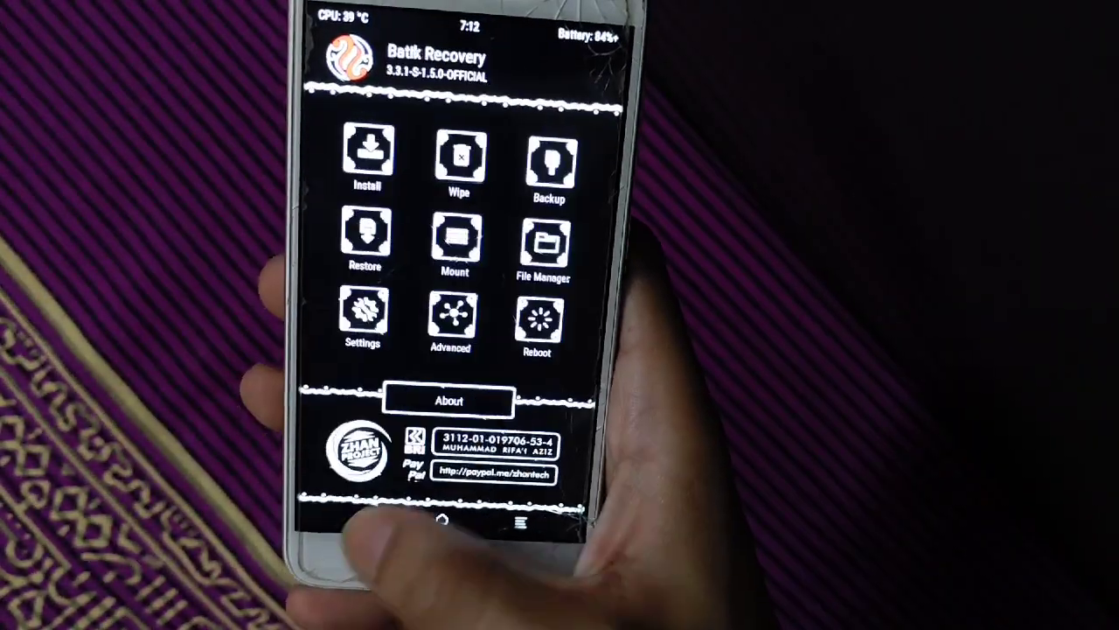
Step: Mount the system, vendor, data and cache partitions and return to the main menu
{"action": "left_click", "coordinate": [367, 158]}
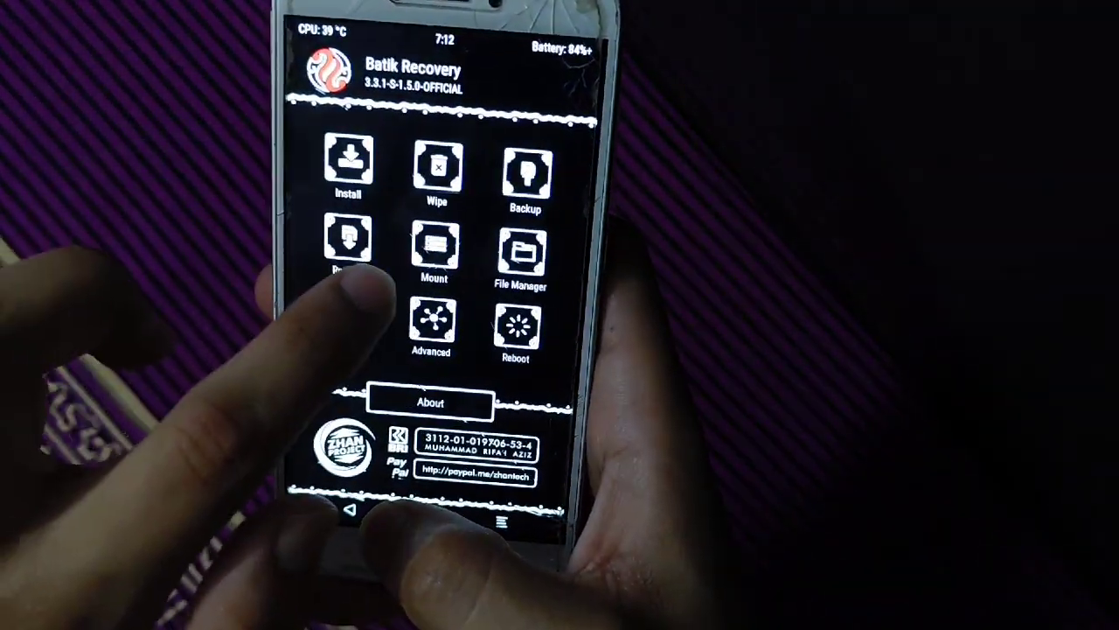
{"action": "left_click", "coordinate": [435, 249]}
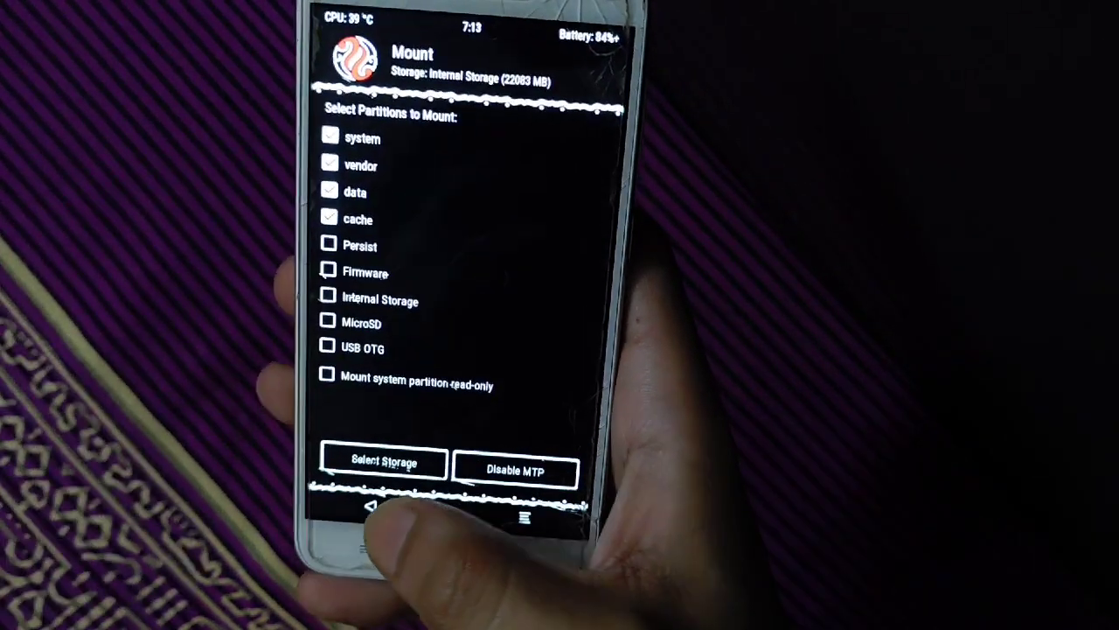
{"action": "left_click", "coordinate": [368, 514]}
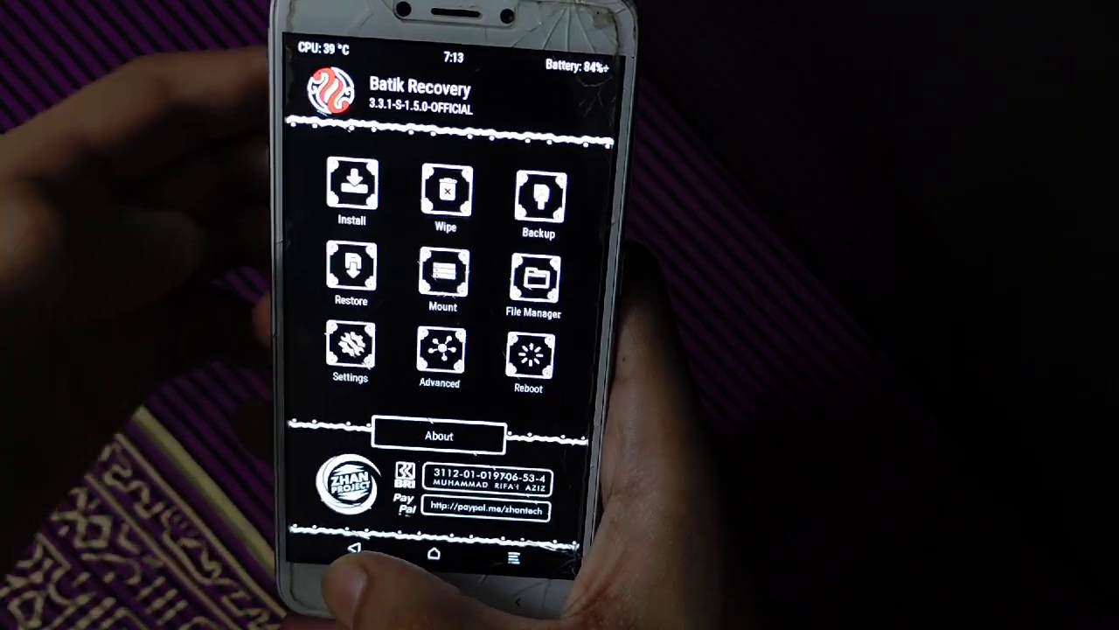
Step: Flash sec_patch_1.zip and sec_navbar.zip from the install queue
{"action": "left_click", "coordinate": [351, 192]}
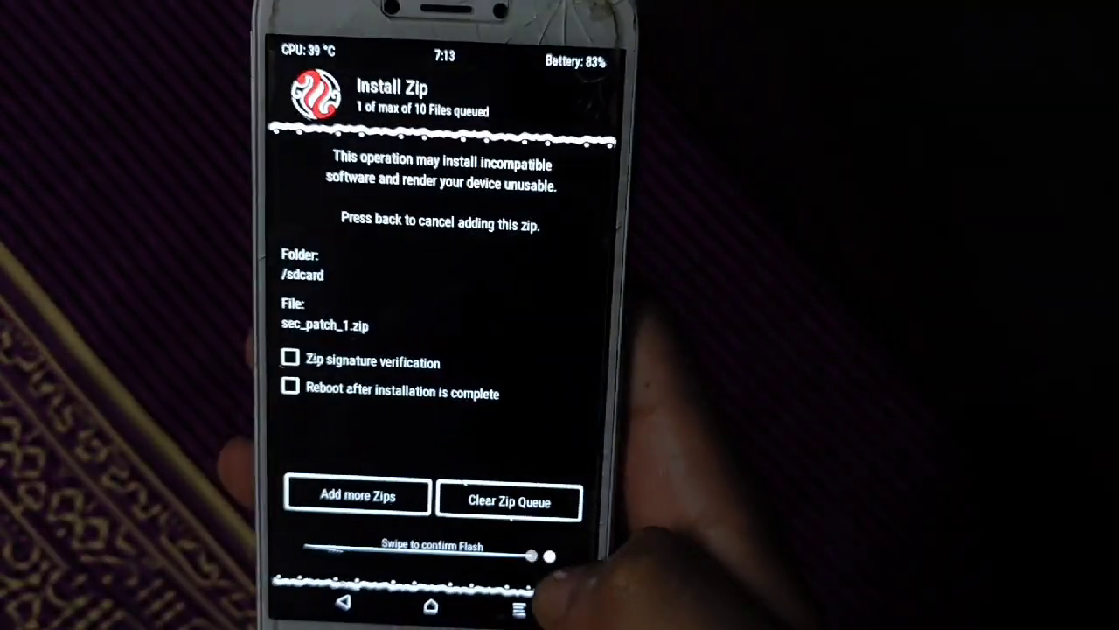
{"action": "left_click_drag", "start_coordinate": [332, 555], "coordinate": [551, 555]}
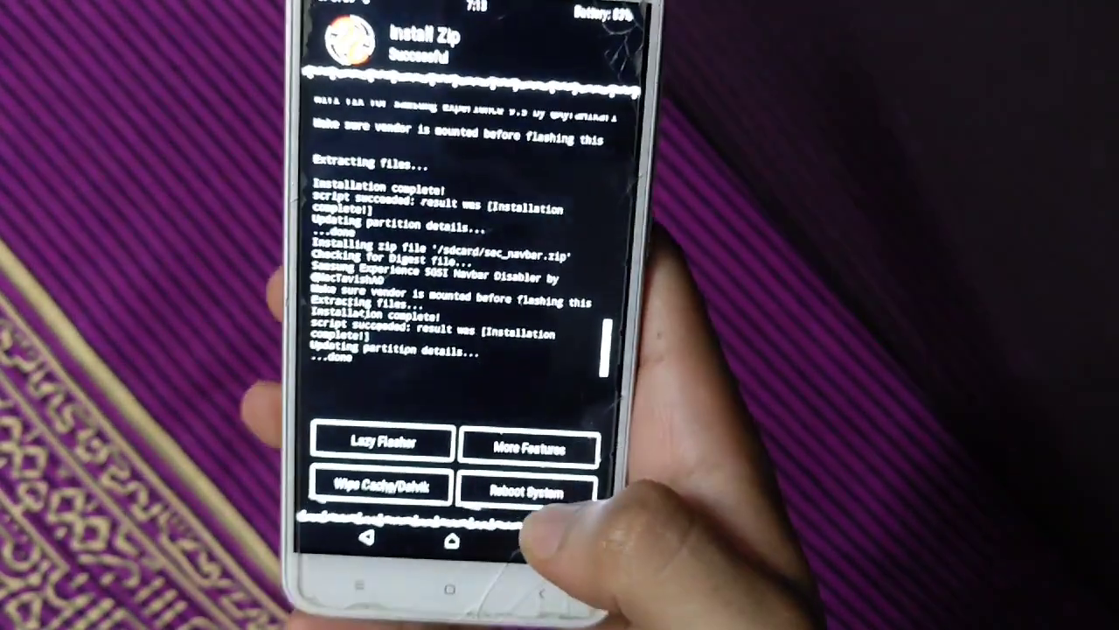
Step: Reboot into the system so the MI boot logo appears
{"action": "left_click", "coordinate": [526, 487]}
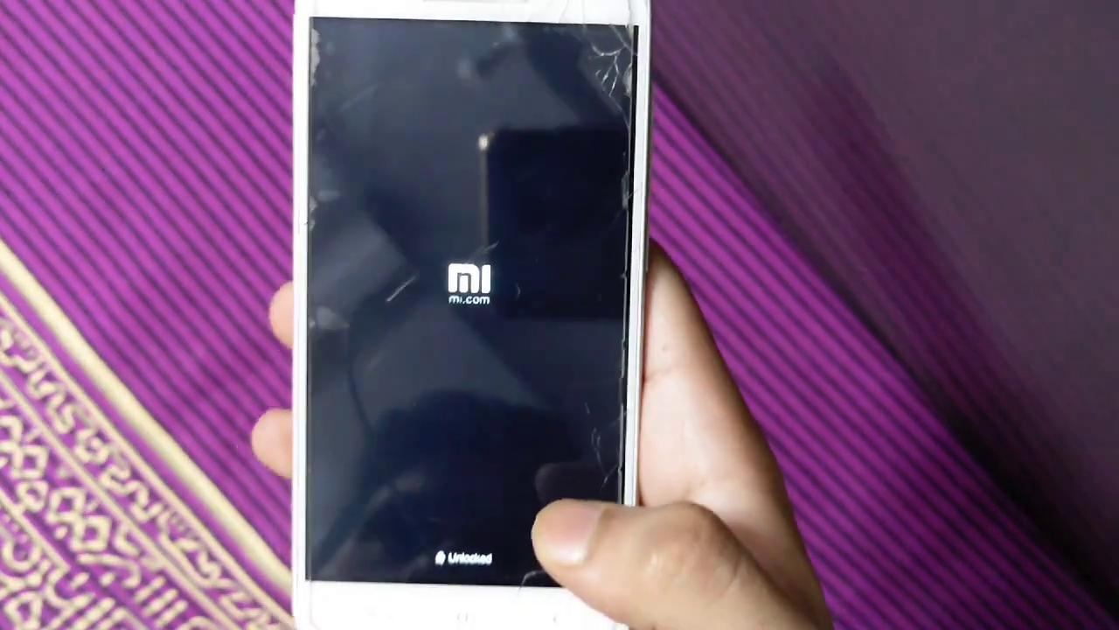